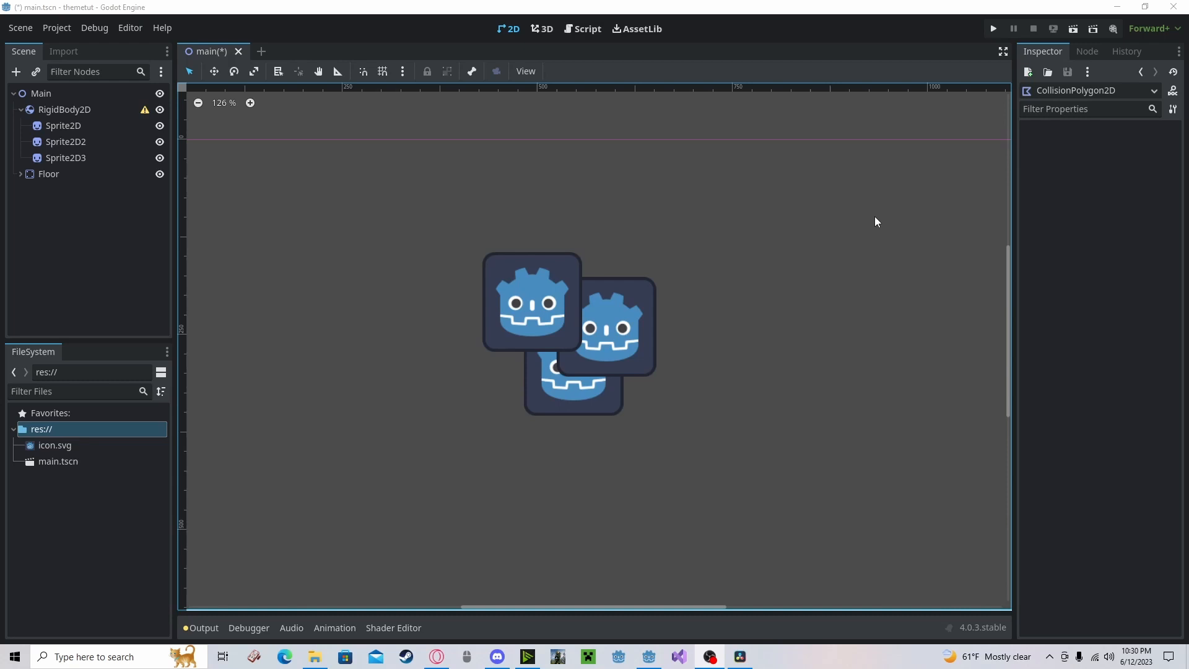
Step: Create a CollisionPolygon2D node as a child of the RigidBody2D
click(16, 72)
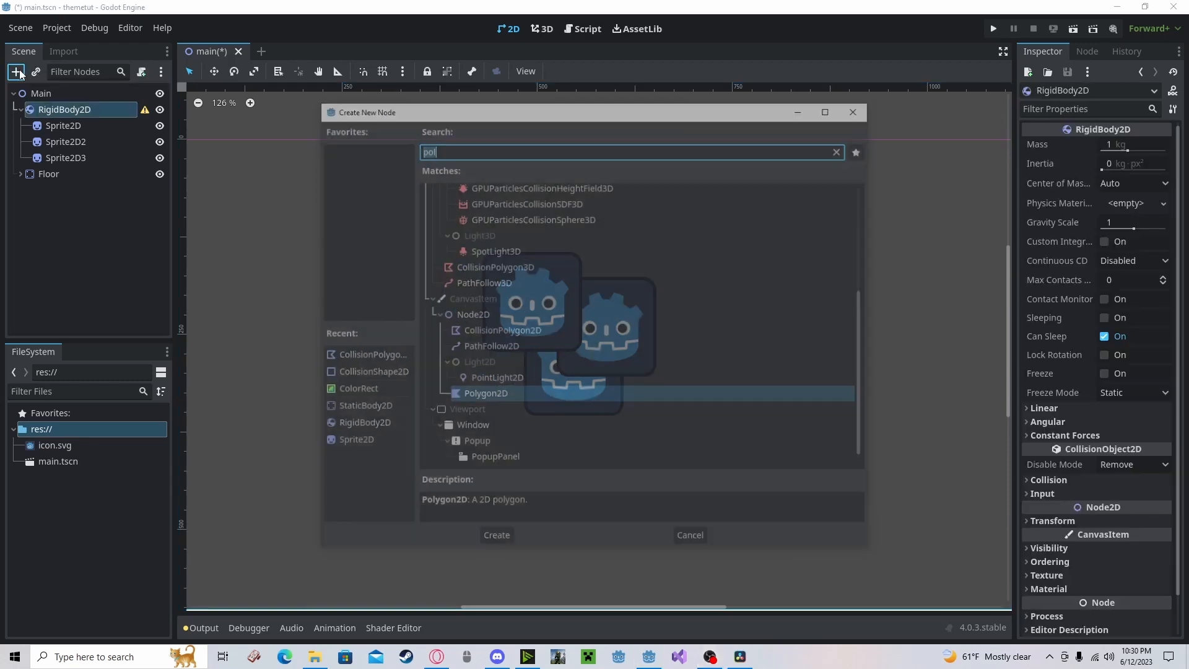
click(497, 535)
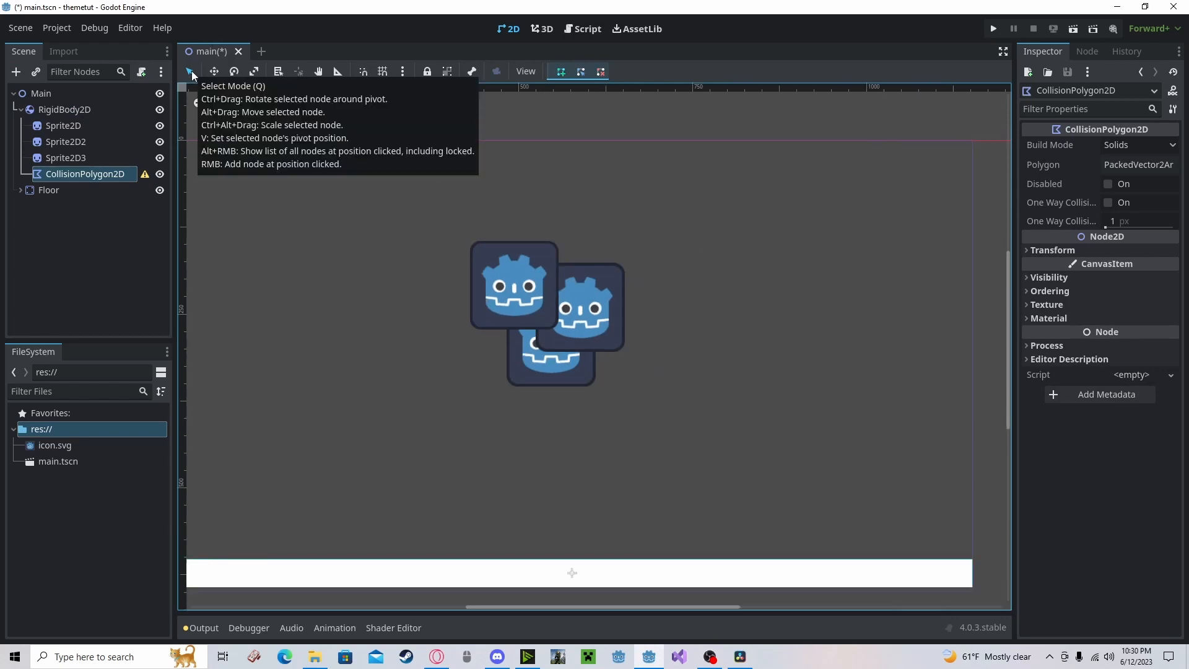
mouse_move(555, 87)
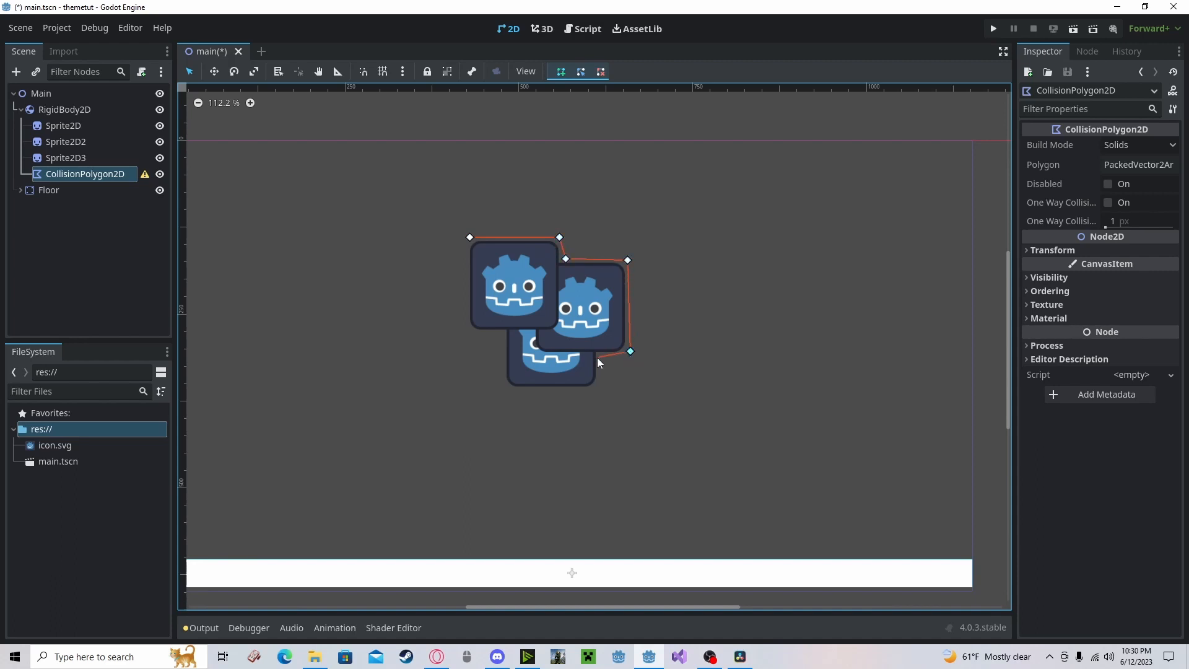
Step: Continue the polygon outline around the right icon and close the shape over all three sprites
drag(630, 350, 597, 387)
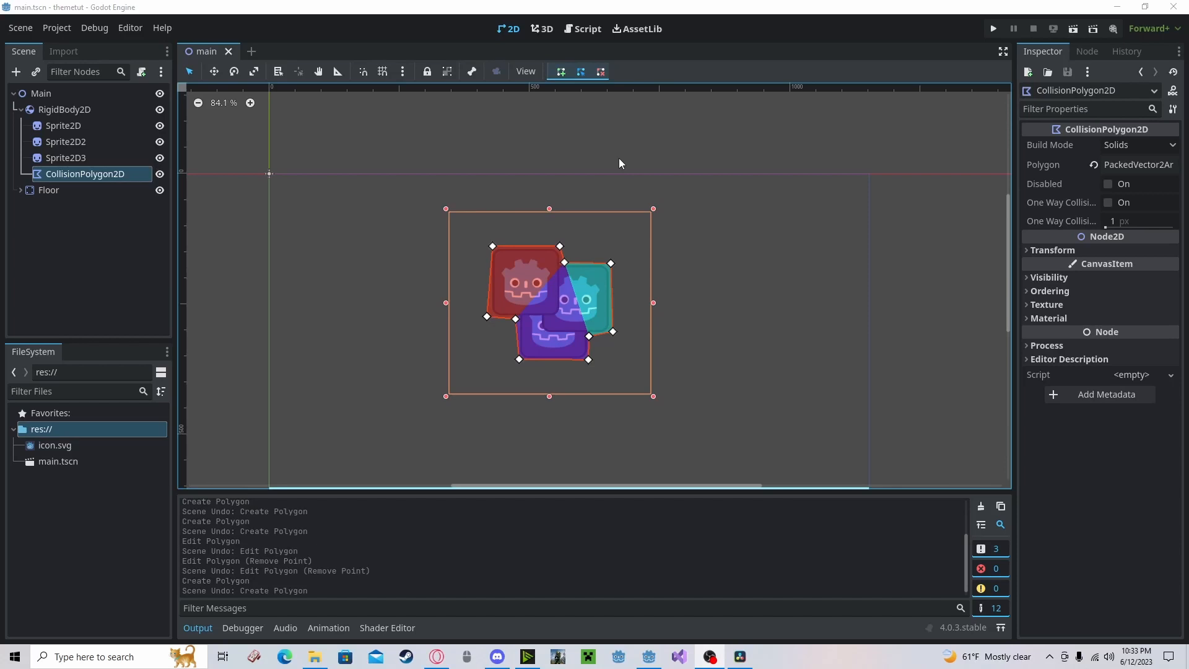
Step: Run the project to watch the rigid body fall and collide with its new polygon
click(579, 71)
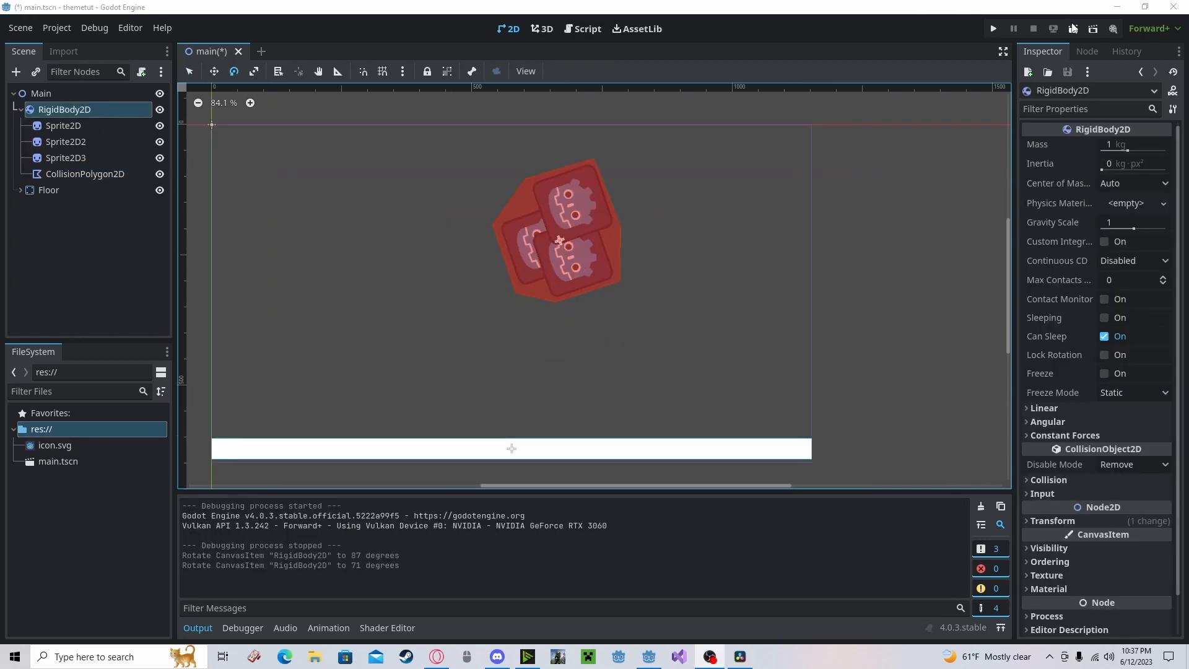
Step: Rotate the RigidBody2D to various angles, ending near -14 degrees, to check the collision outline
click(994, 29)
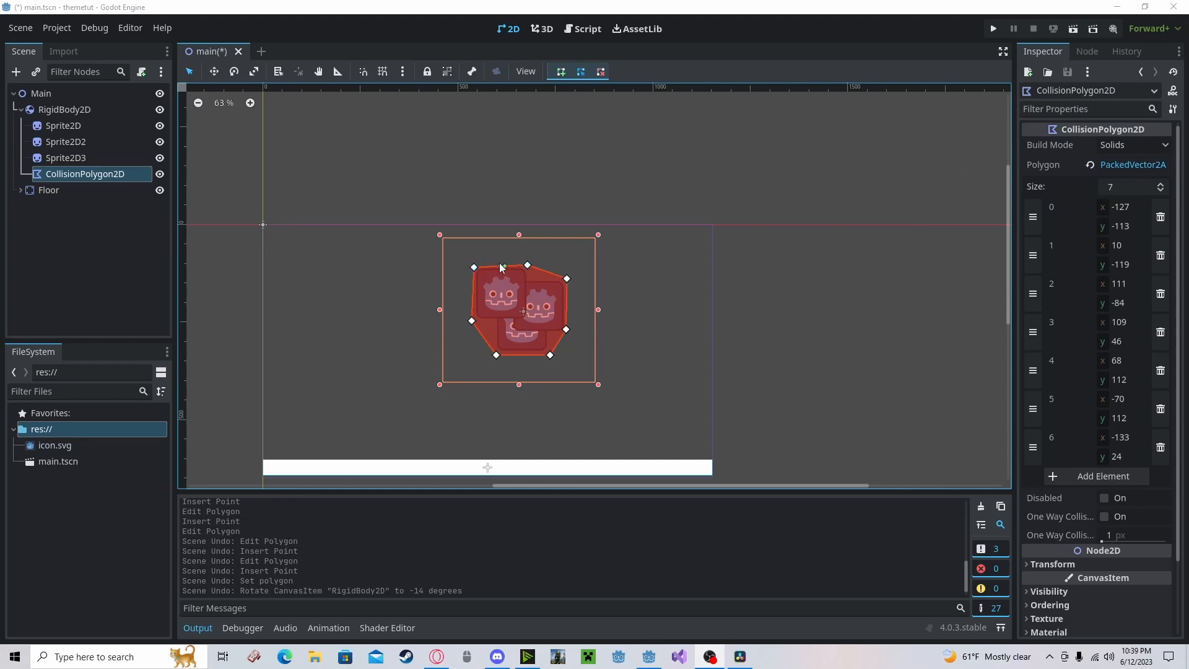
Step: Insert a point on the polygon's top edge and drag it up over the icon's corner
click(500, 265)
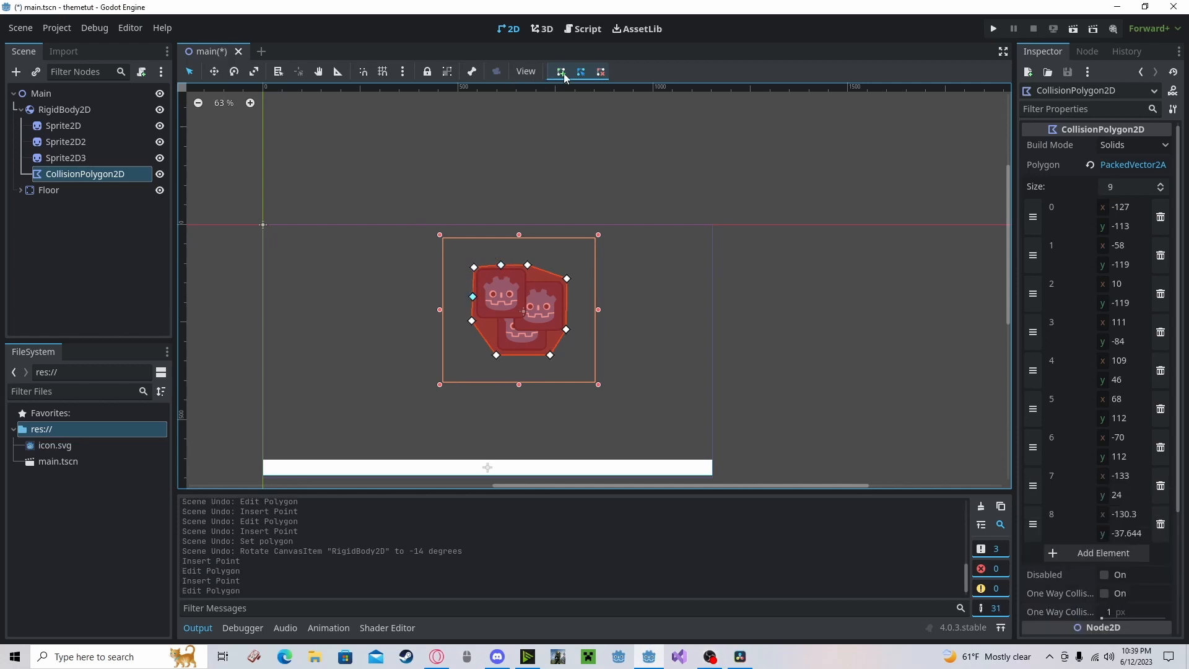
drag(501, 266, 491, 250)
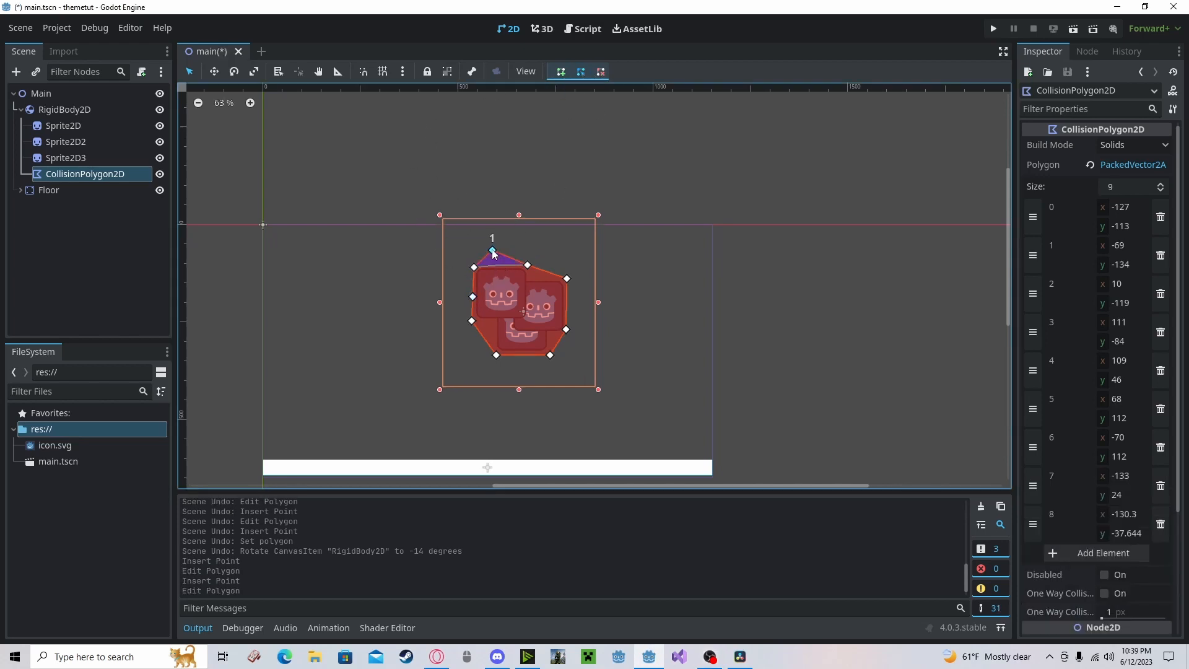